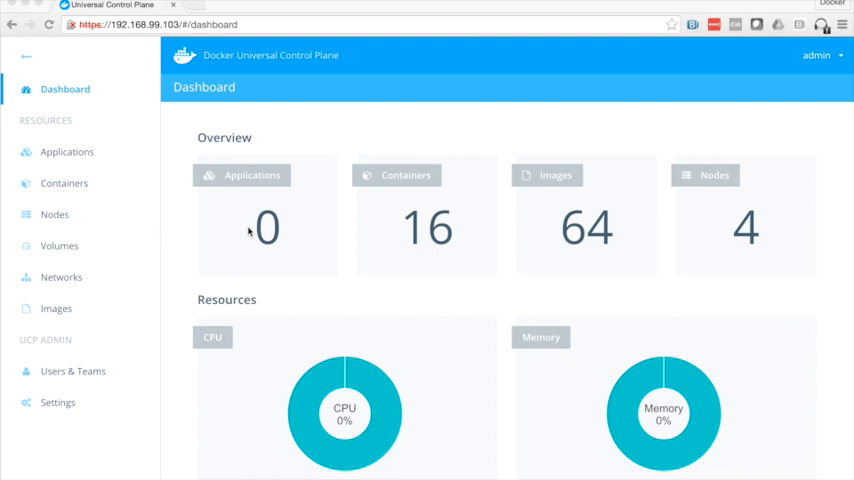
mouse_move(76, 218)
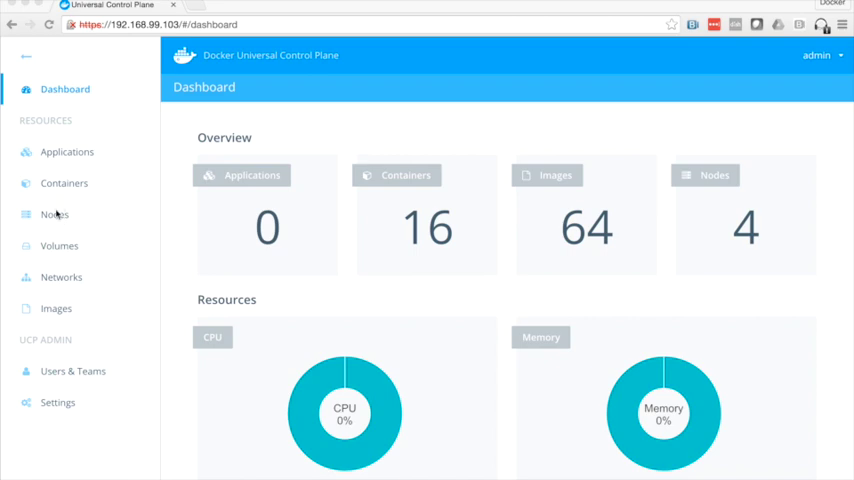
- Review the Nodes list to confirm the controller and worker nodes are healthy
click(54, 214)
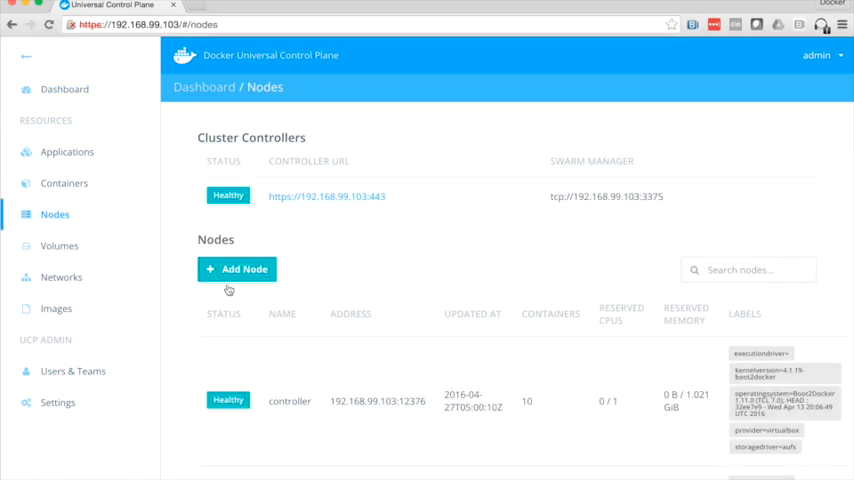
scroll(down, 3)
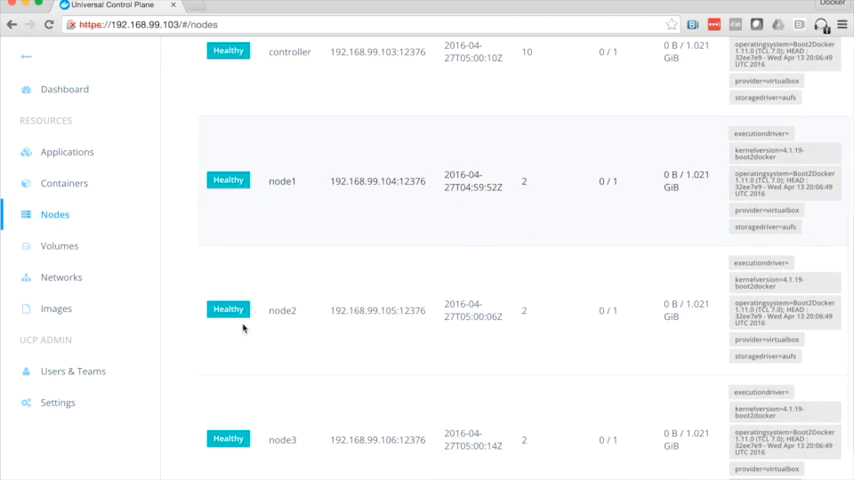
scroll(up, 3)
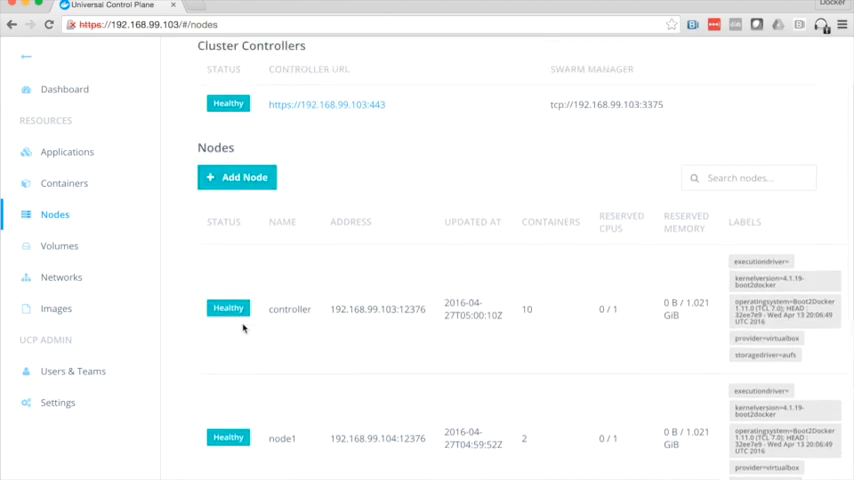
- Start a new compose application named VotingApp from the Applications page
click(68, 152)
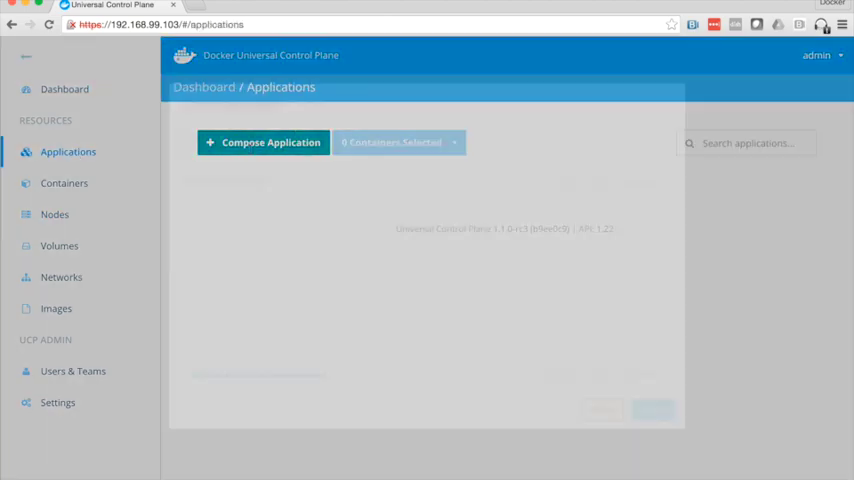
click(264, 140)
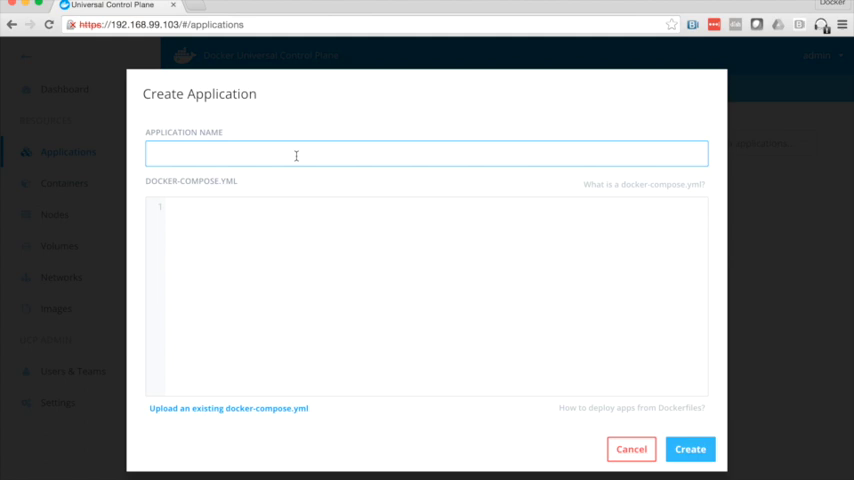
text(VotingApp)
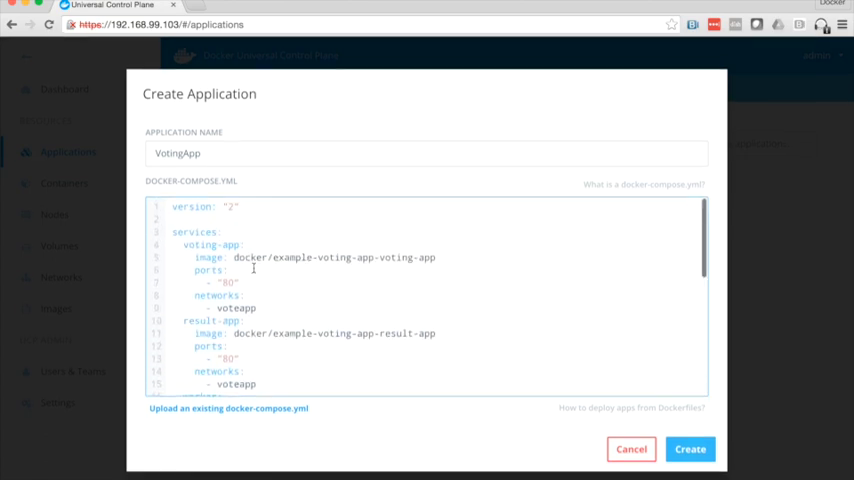
- Fill in the five-service docker-compose file and review it end to end
scroll(down, 3)
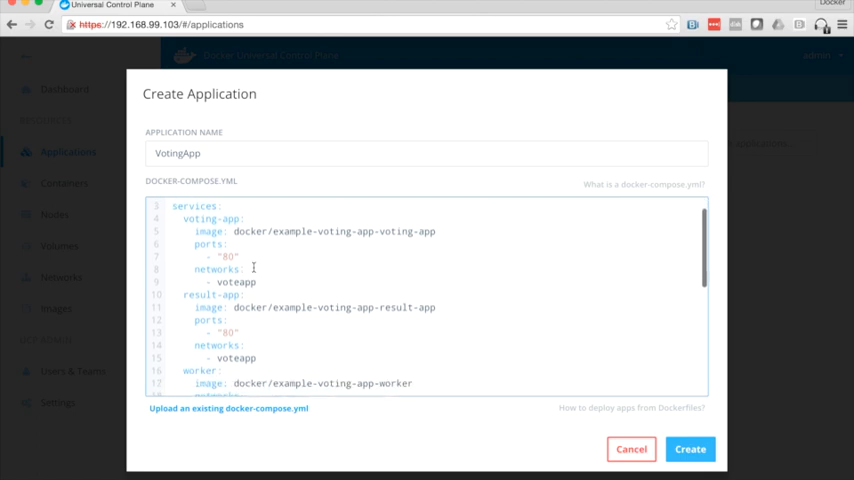
scroll(down, 3)
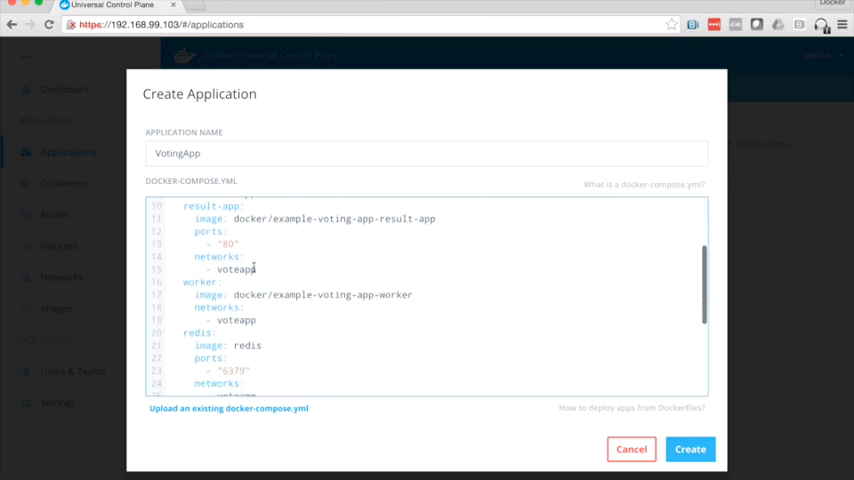
scroll(down, 3)
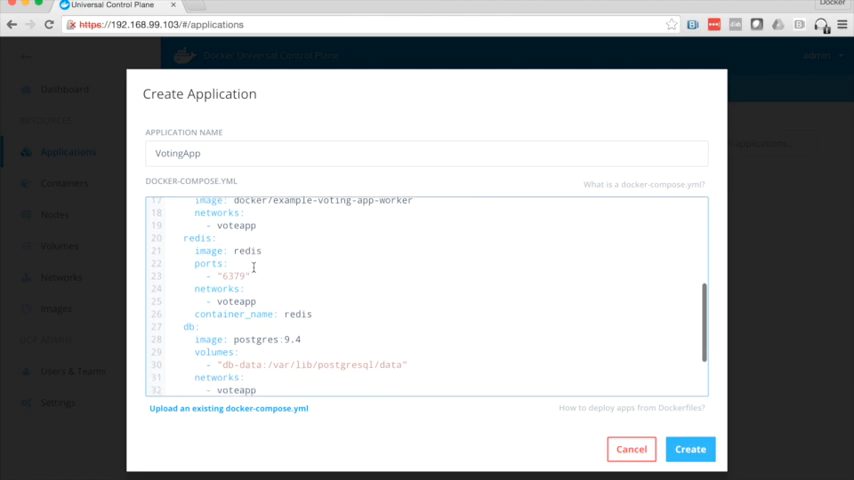
scroll(down, 3)
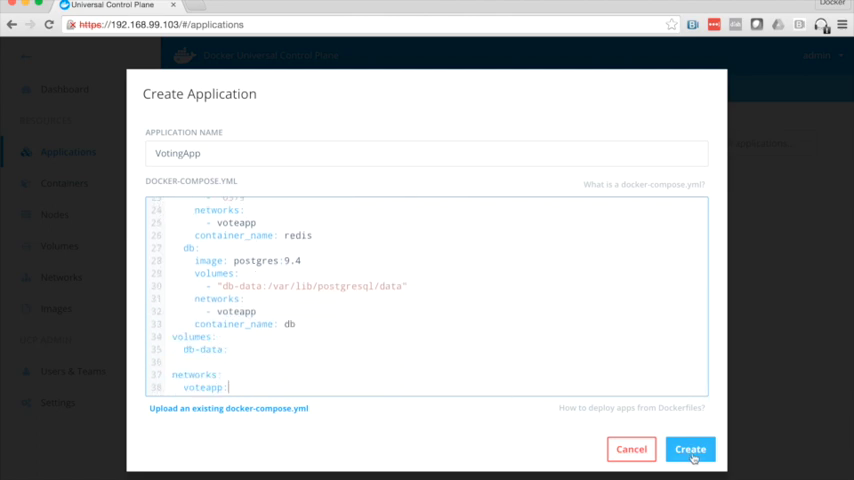
- Create VotingApp and close the deployment log once it reports success
click(690, 448)
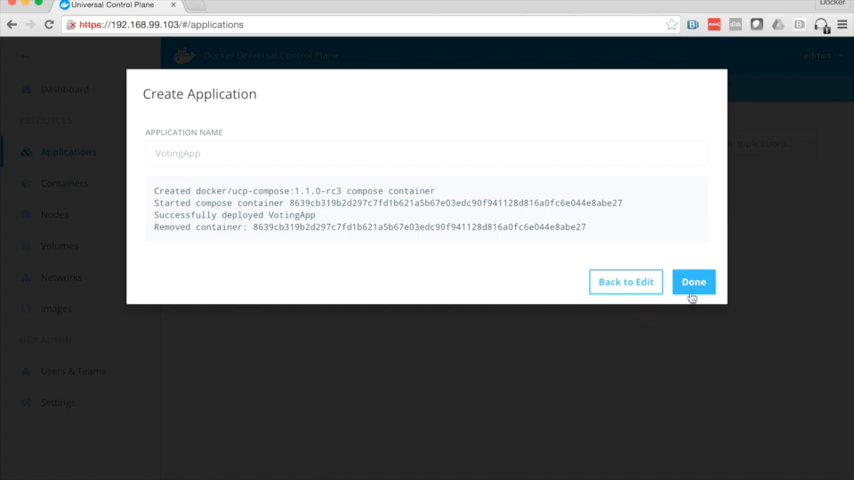
click(694, 280)
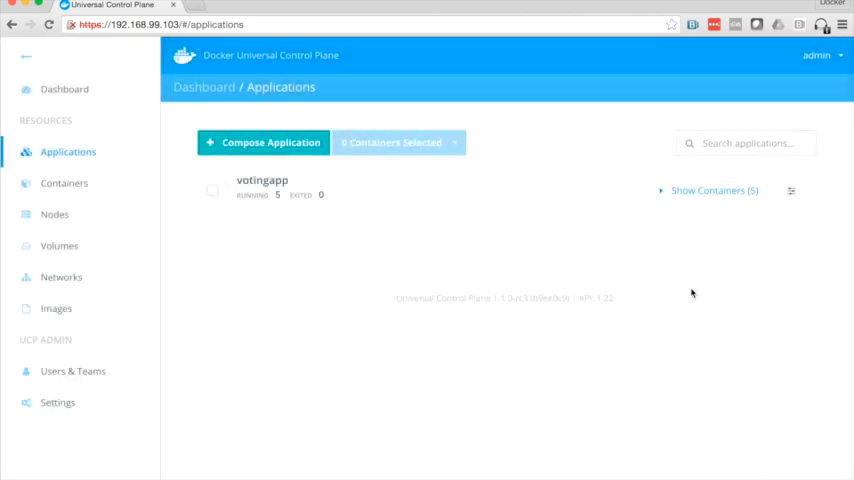
mouse_move(268, 196)
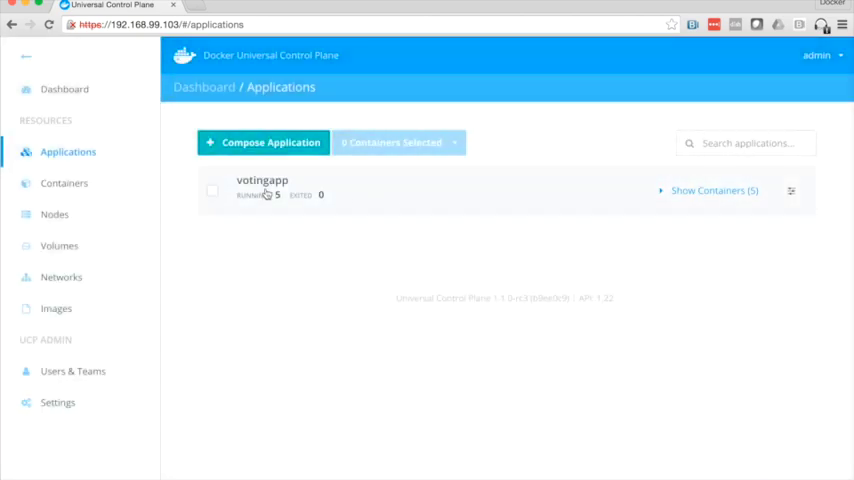
- Show votingapp's five containers with their nodes and images
click(712, 192)
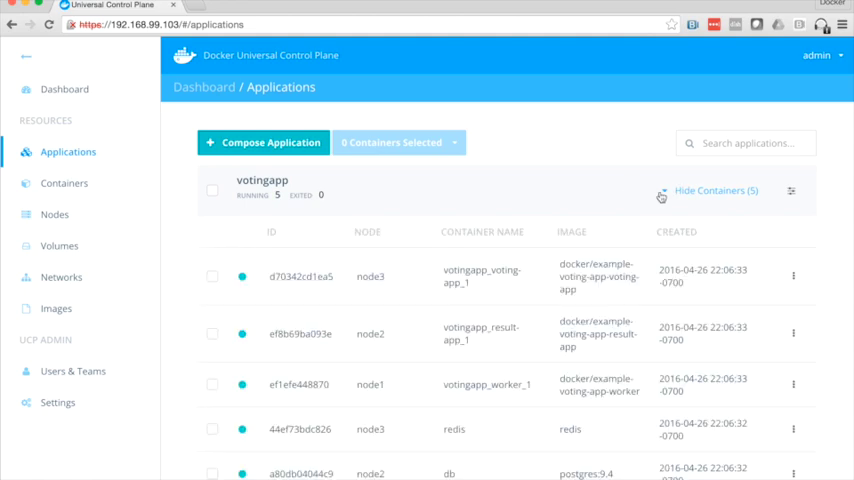
scroll(down, 3)
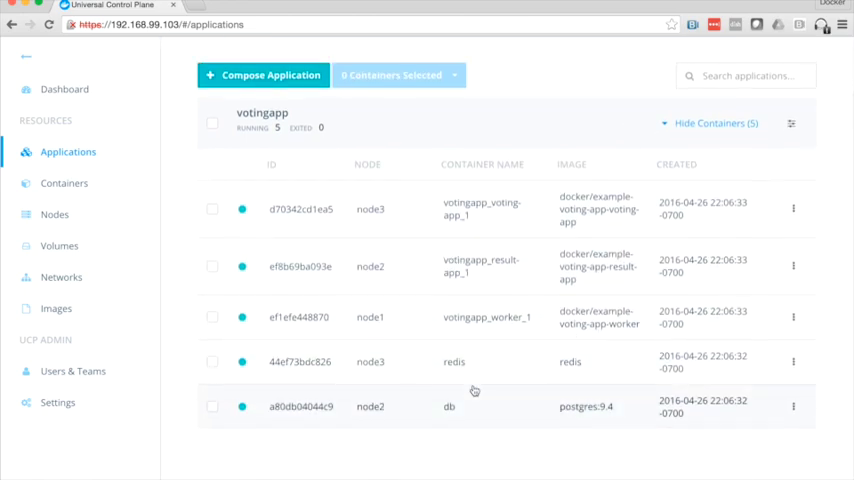
mouse_move(520, 336)
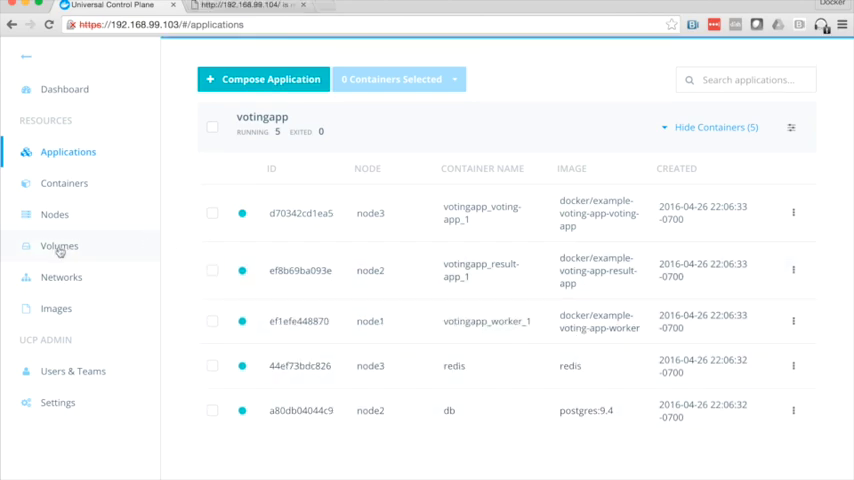
- Inspect votingapp's overlay network and filter the volumes list to its db-data volumes
click(60, 276)
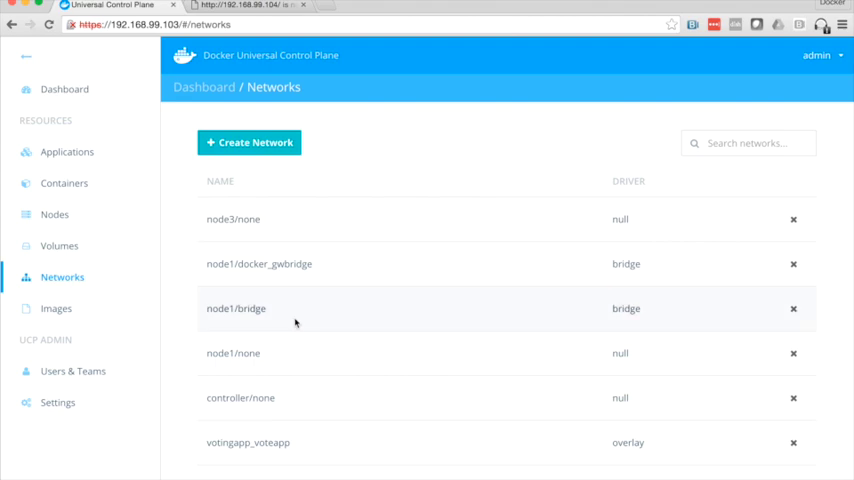
scroll(down, 3)
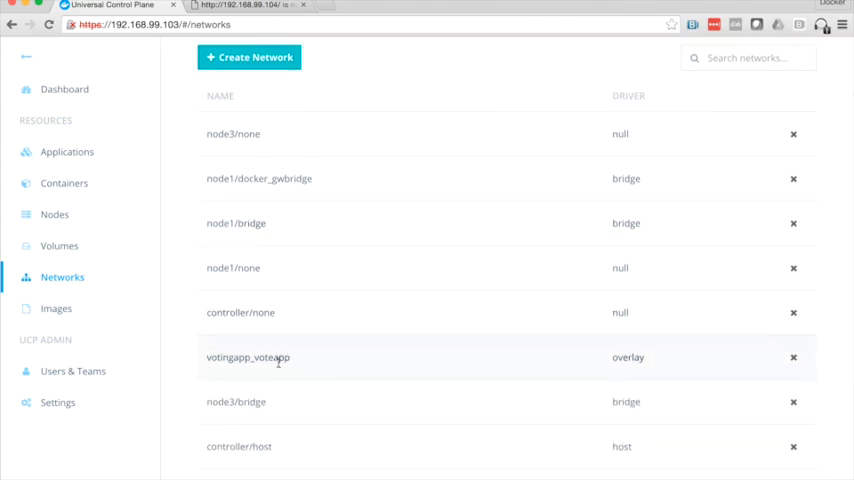
click(58, 244)
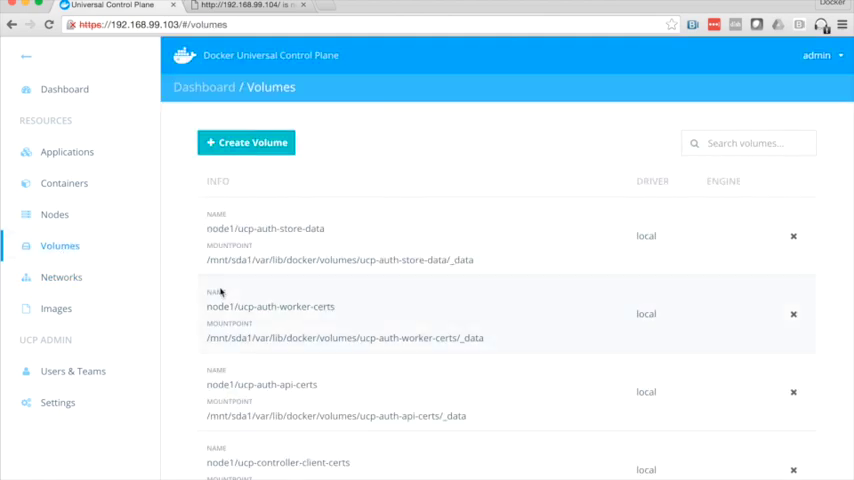
scroll(down, 3)
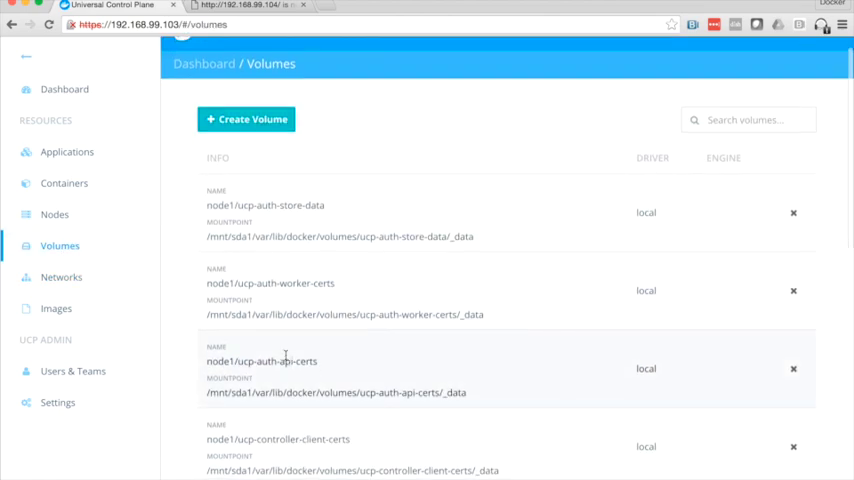
text(vote)
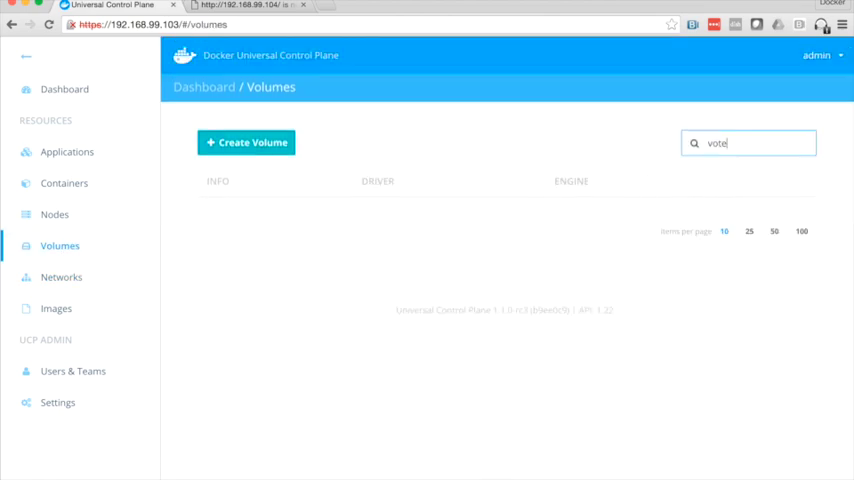
key(Backspace)
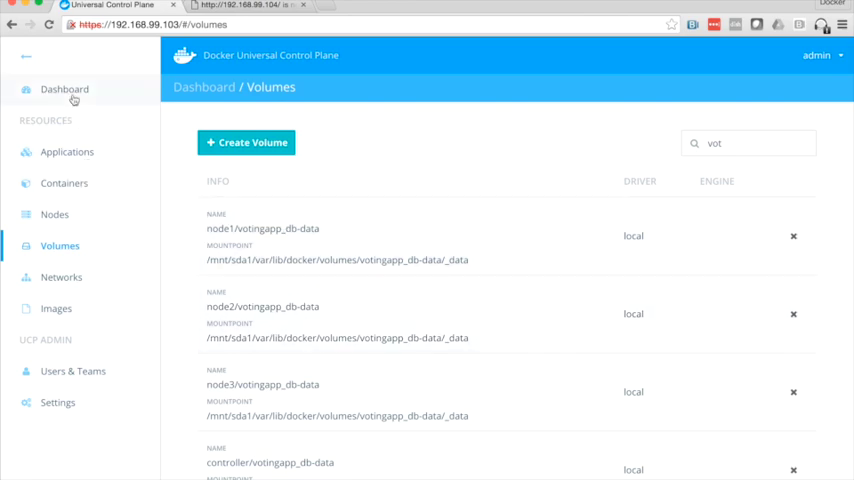
- Return via the Dashboard to the Applications list showing votingapp with 5 containers
click(64, 88)
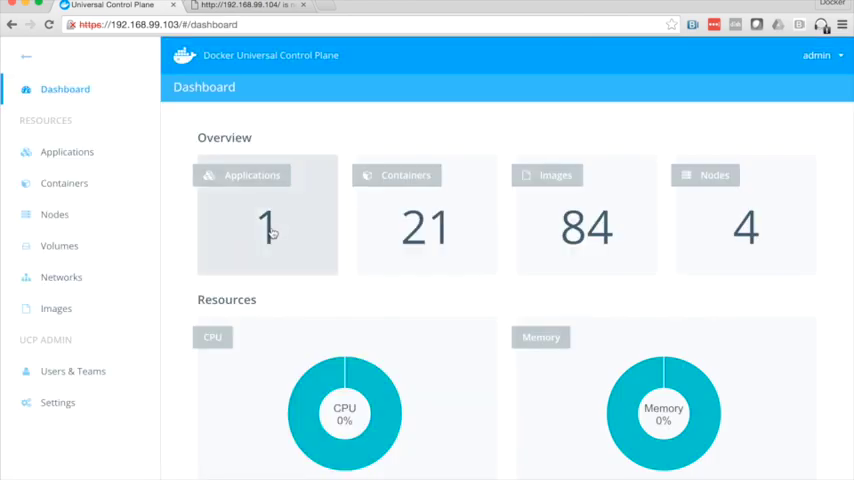
mouse_move(268, 230)
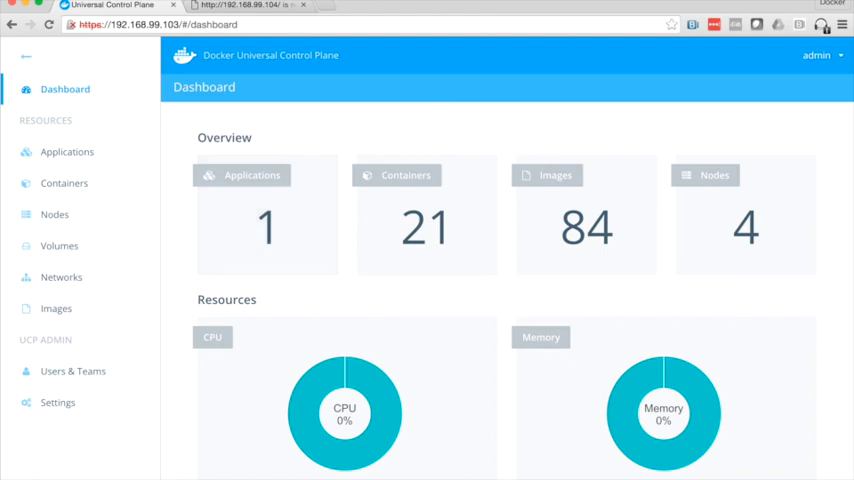
click(68, 152)
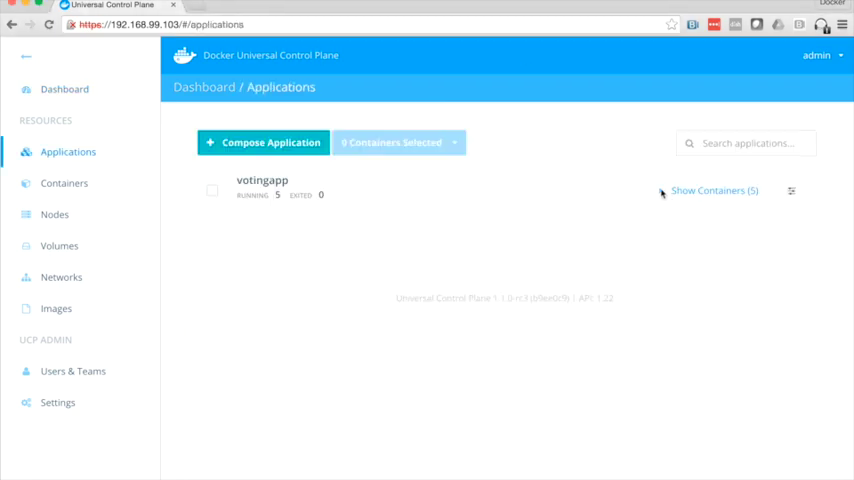
- Find and select the voting-app container's exposed address 192.168.99.106:32769 under Ports
click(714, 190)
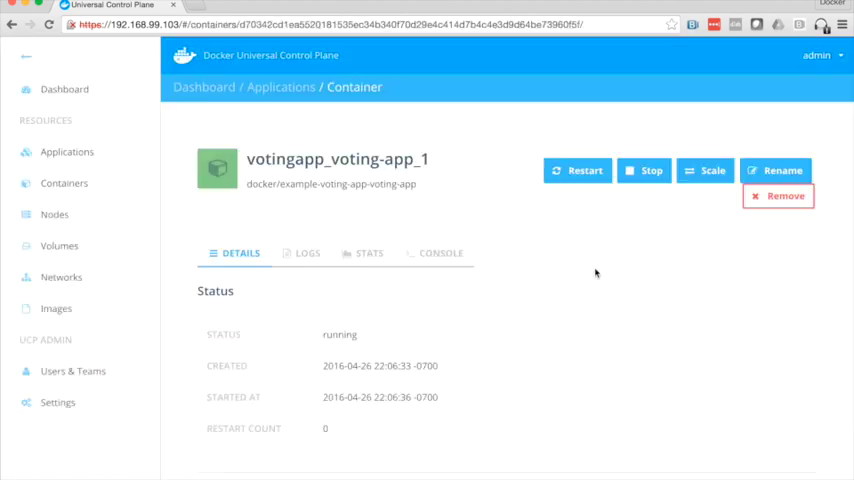
scroll(down, 3)
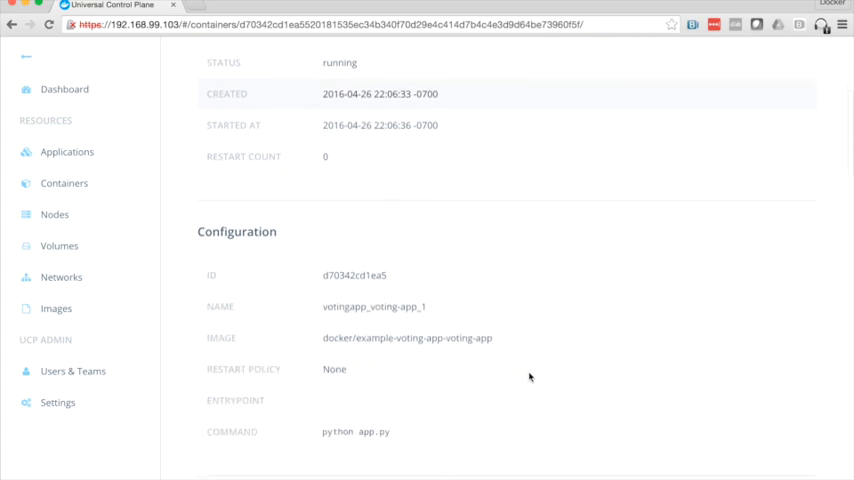
scroll(down, 3)
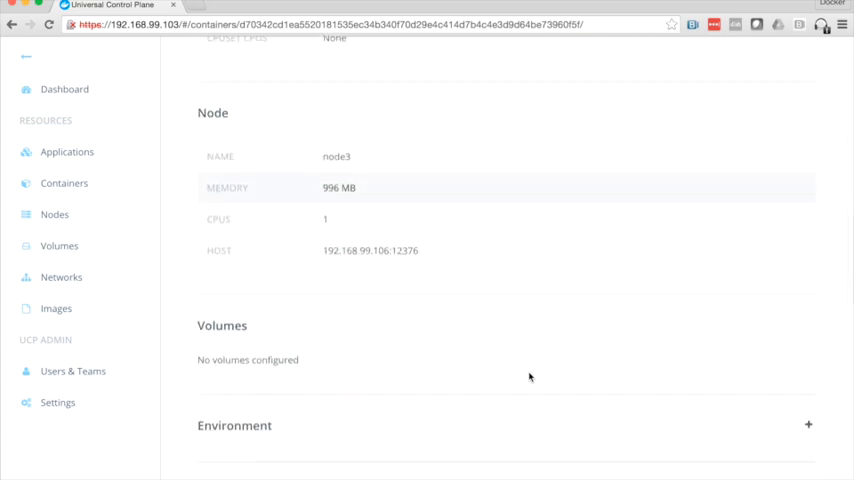
scroll(down, 3)
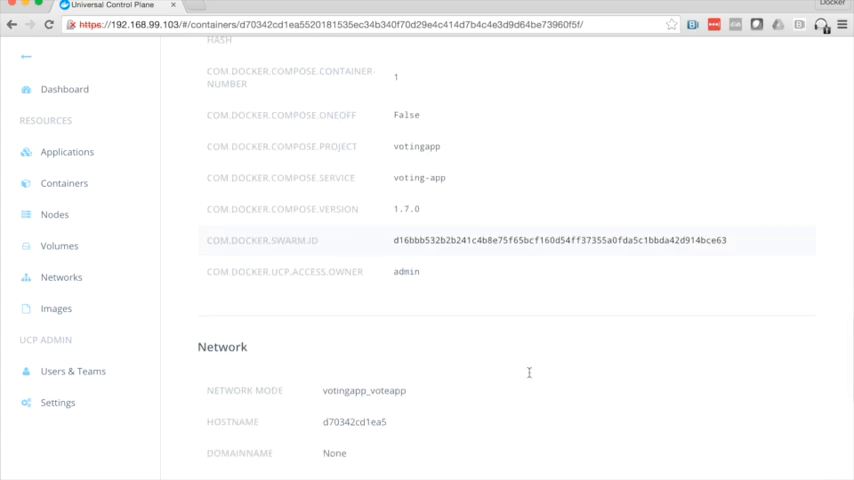
scroll(down, 3)
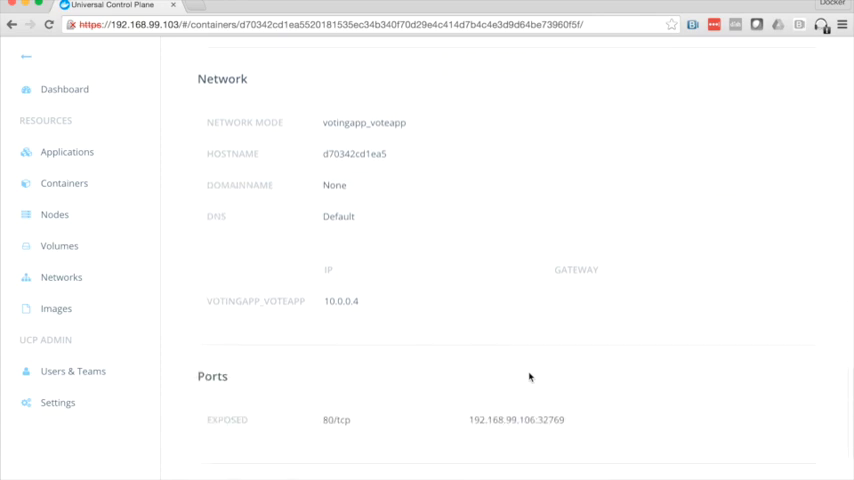
scroll(down, 3)
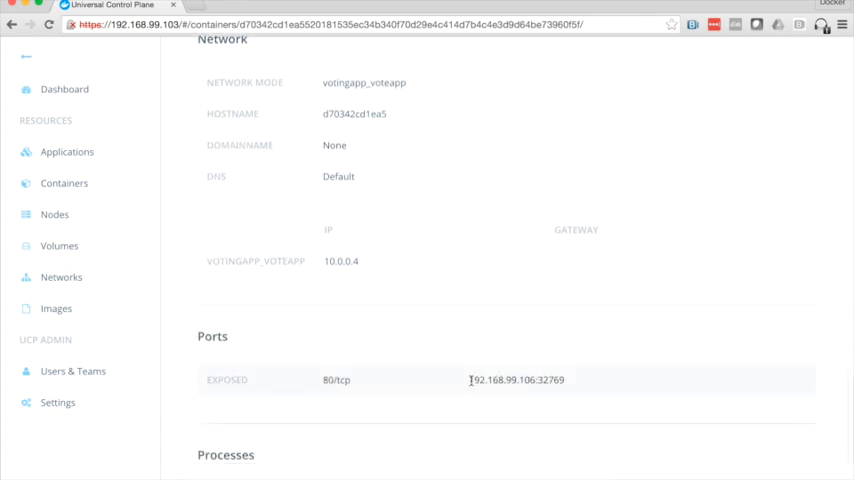
double_click(508, 380)
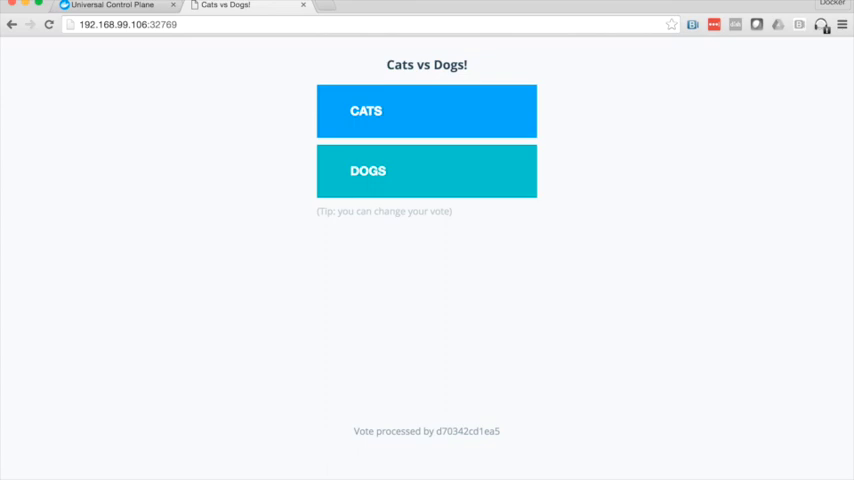
- Cast a vote for Cats on the Cats vs Dogs voting page
click(426, 112)
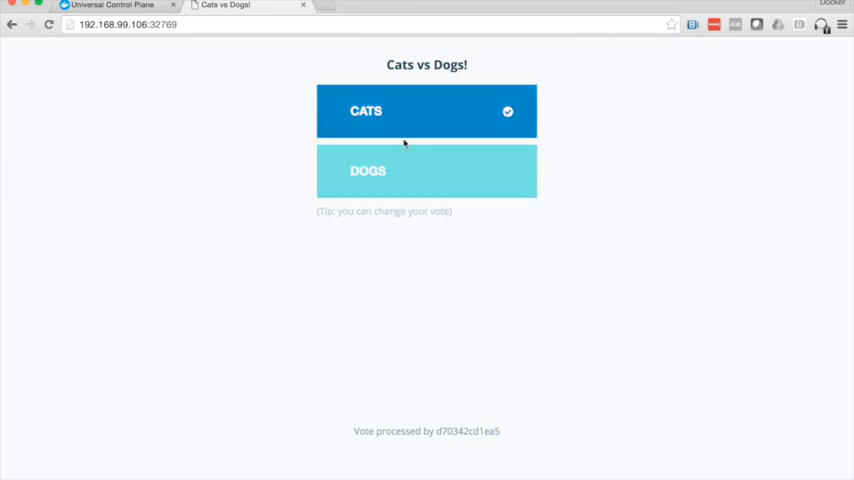
click(426, 170)
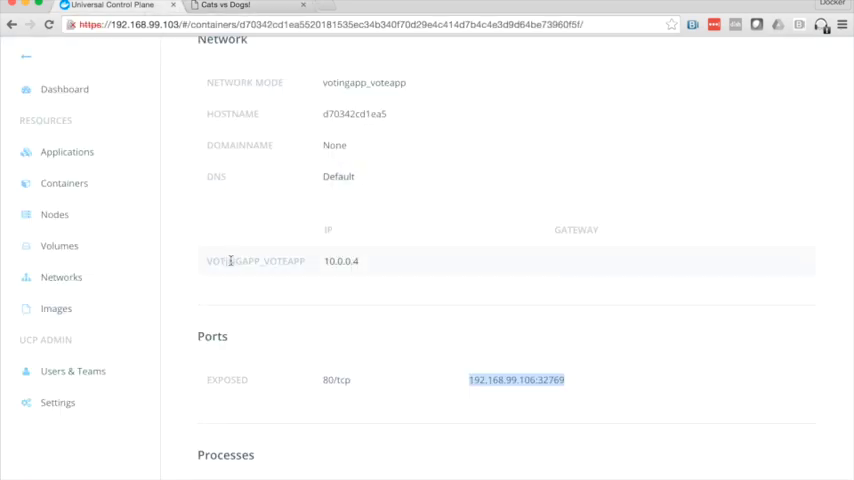
- Open the votingapp result-app container's details from the containers list
scroll(down, 3)
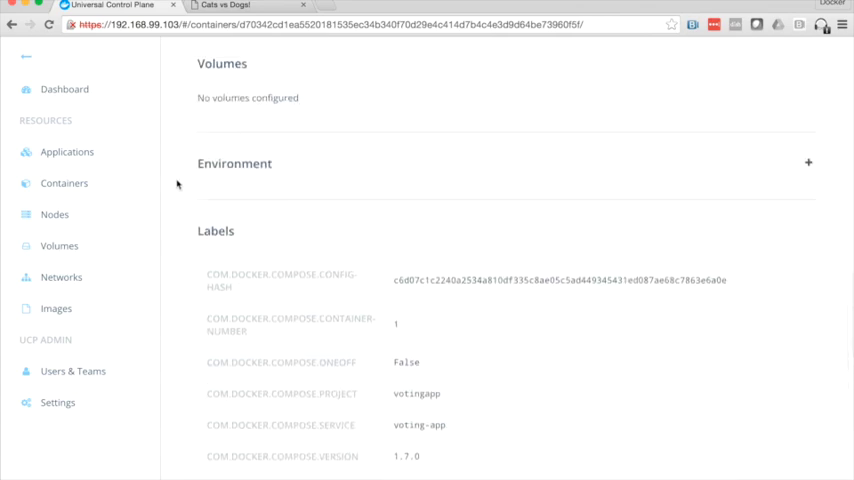
click(68, 152)
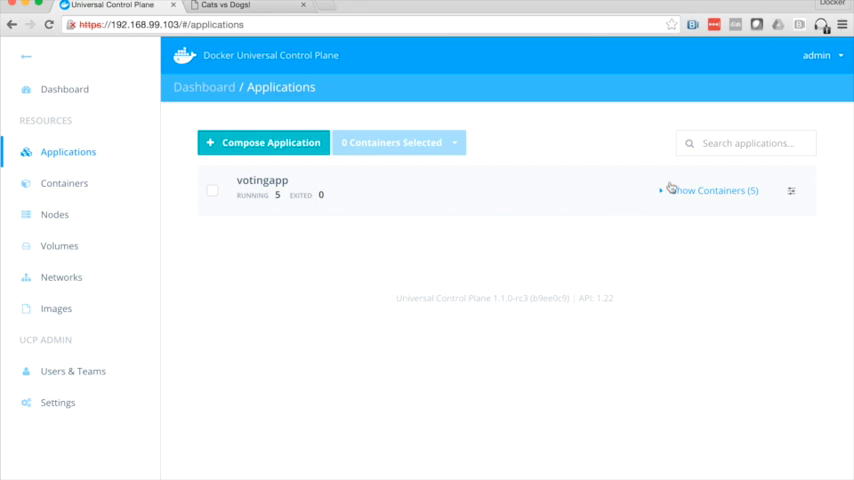
click(708, 190)
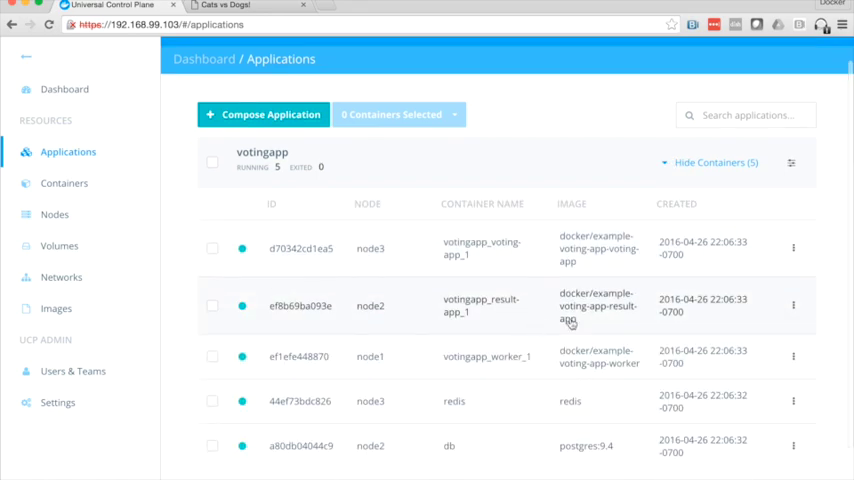
click(300, 304)
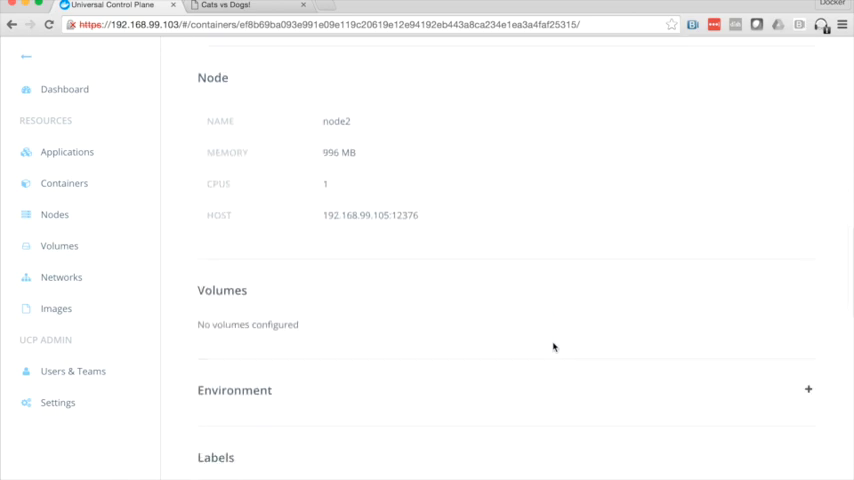
- Select the result-app container's exposed address 192.168.99.105:32768 under Ports
scroll(down, 3)
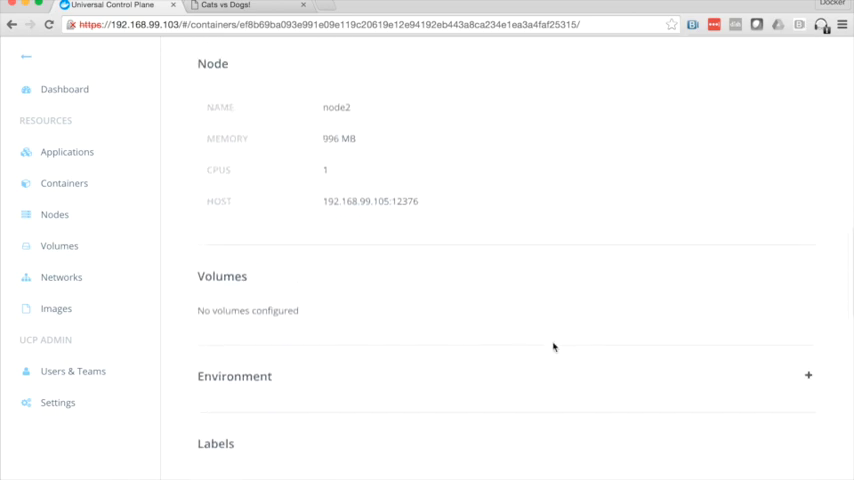
scroll(down, 3)
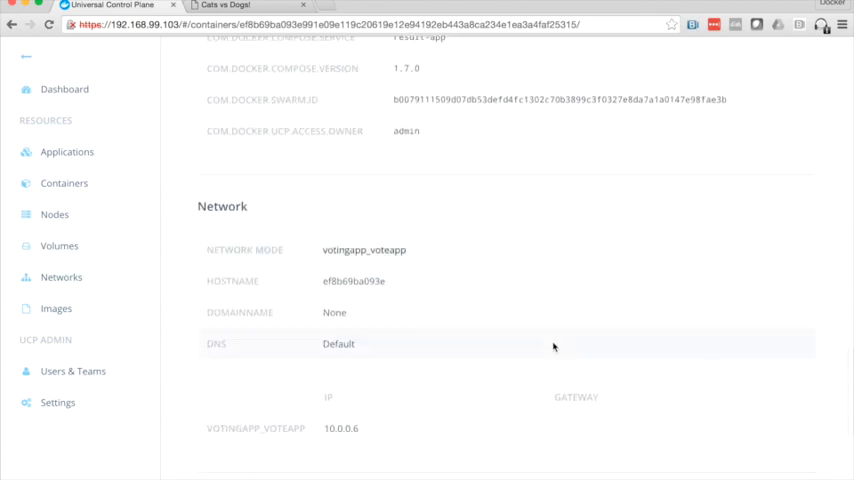
scroll(down, 3)
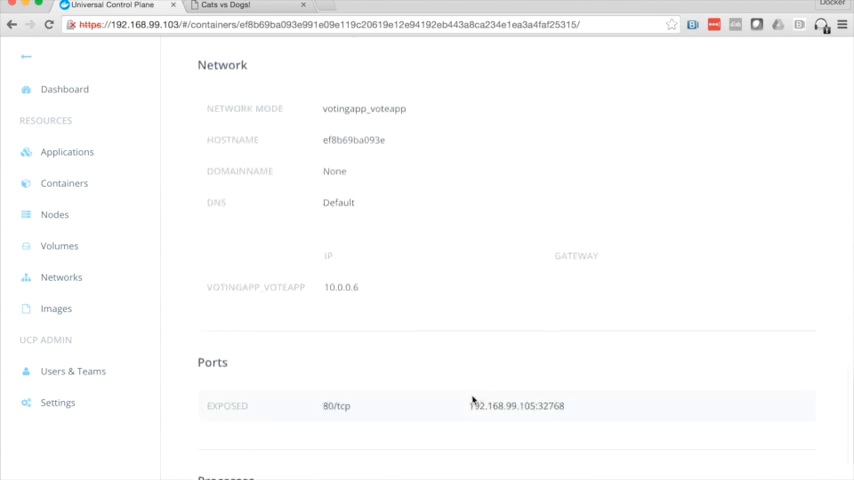
double_click(508, 406)
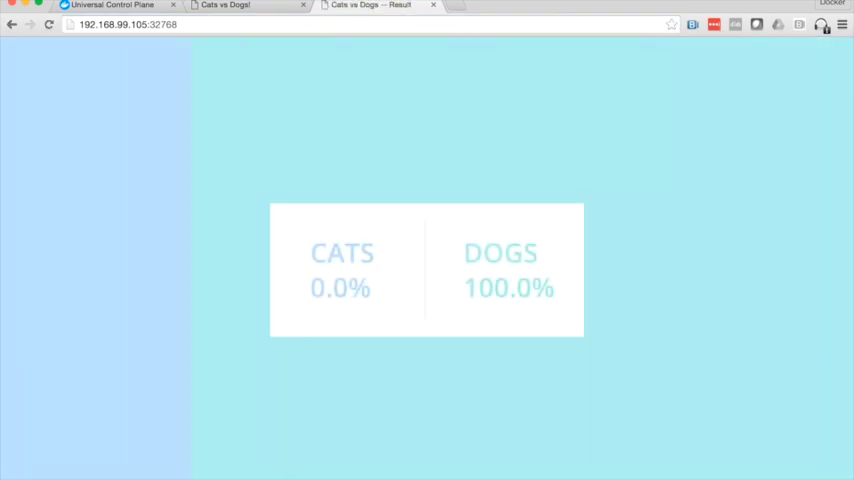
- Switch the vote to Cats and return to the results page showing Cats at 100%
click(240, 6)
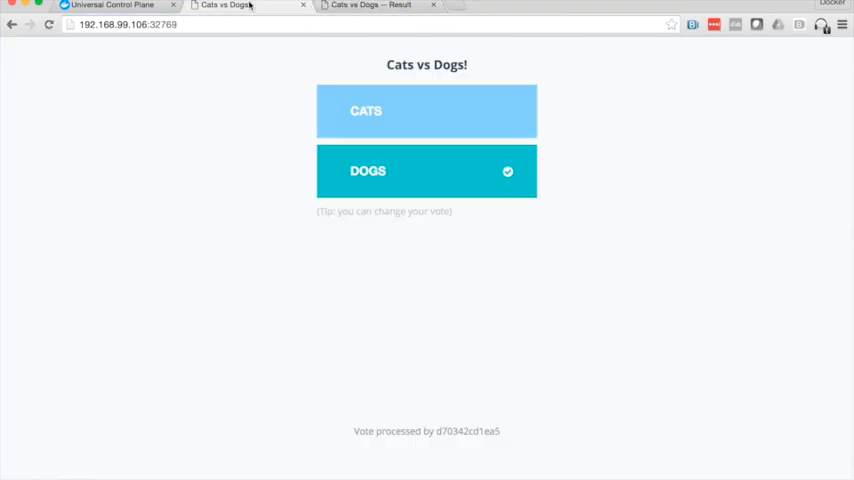
click(426, 112)
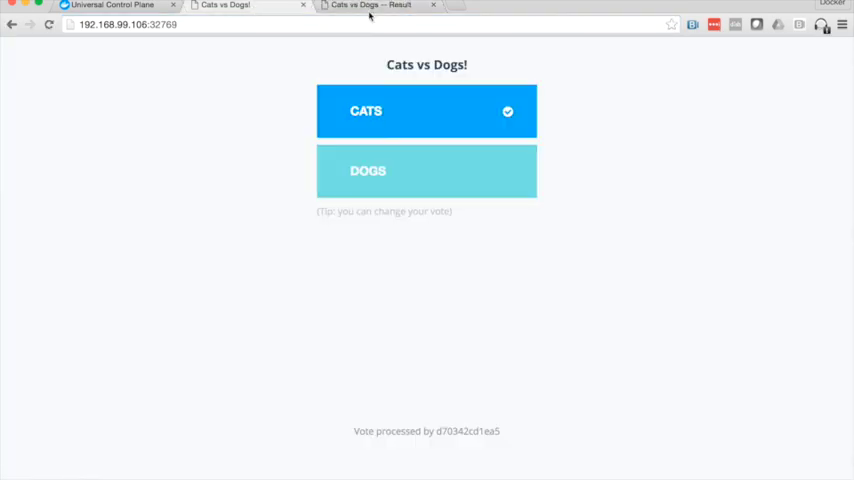
click(364, 4)
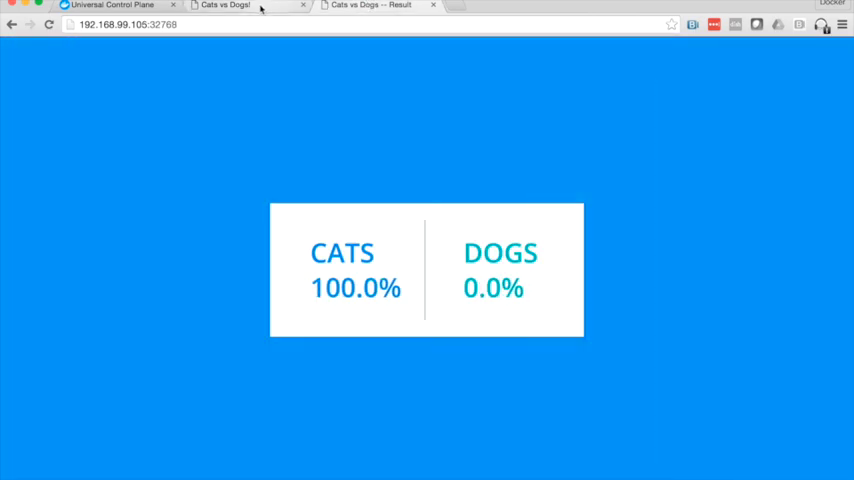